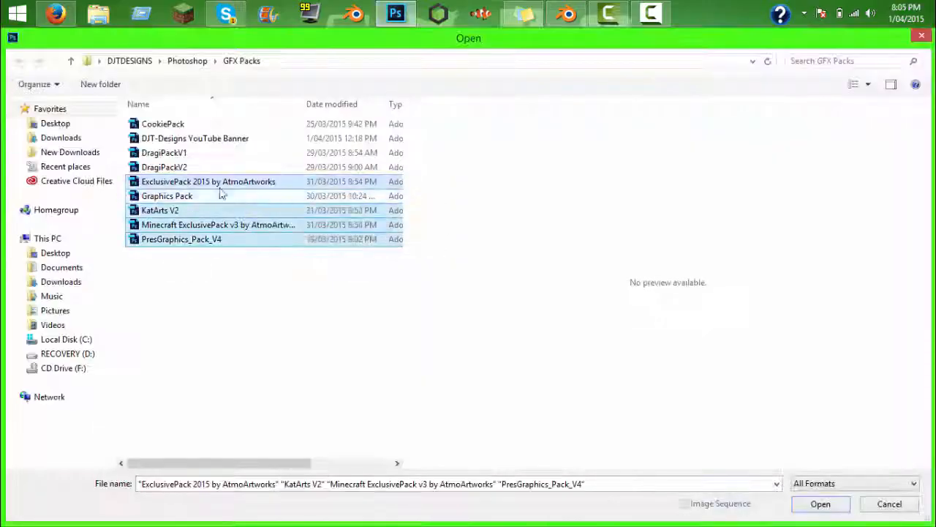
- Select the four GFX pack PSD files and open them together in Photoshop
{"action": "left_click", "coordinate": [820, 503]}
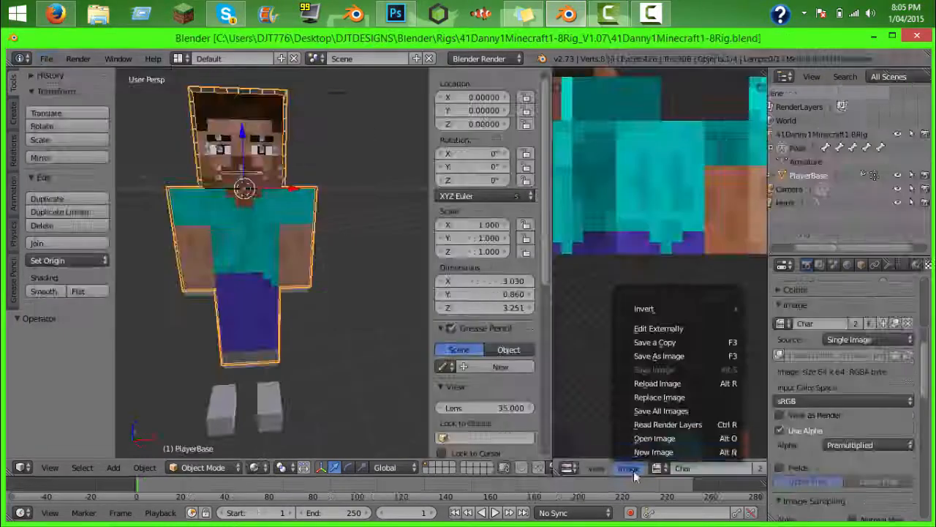
- Browse the Minecraft item rig's Object folder through File > Append
{"action": "left_click", "coordinate": [226, 13]}
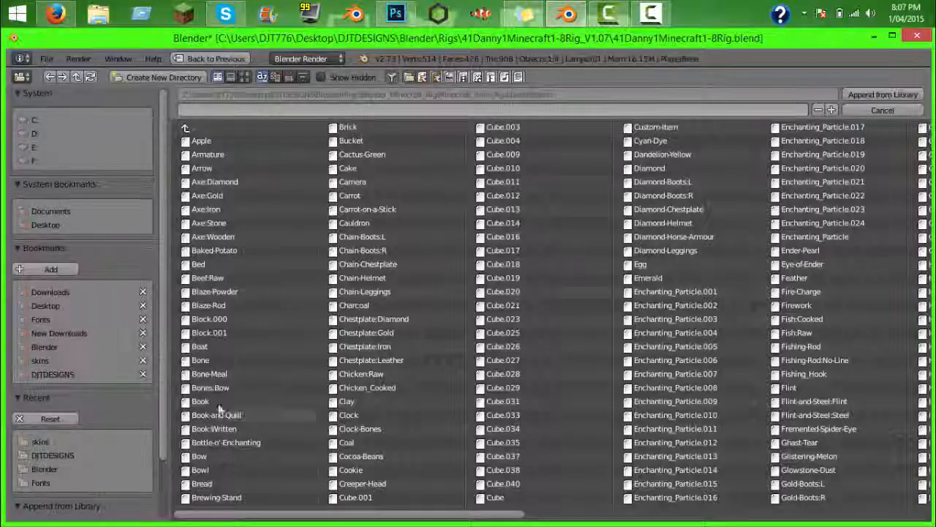
- Cancel the append and browse File > Open to the Blender_Minecraft_Rig folder
{"action": "left_click", "coordinate": [224, 13]}
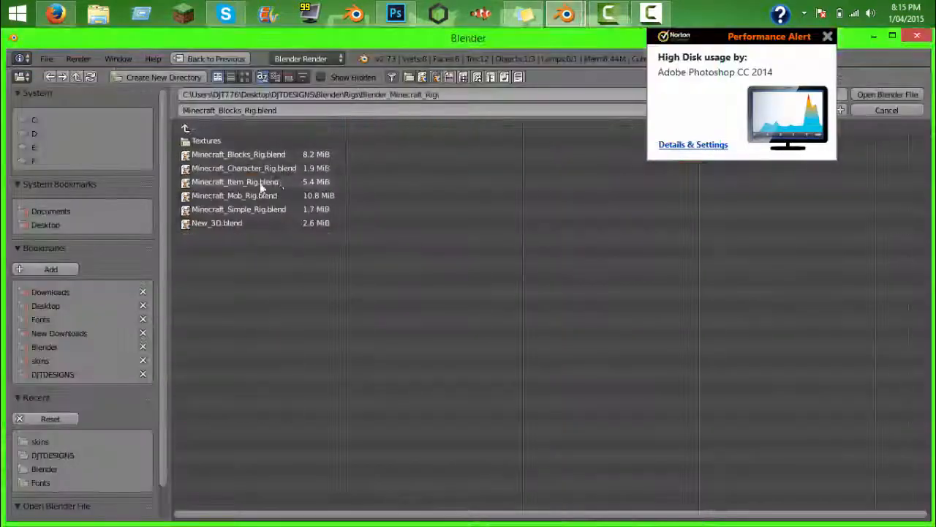
- Open Minecraft_Item_Rig.blend, the file with all item and armour models
{"action": "left_click", "coordinate": [224, 14]}
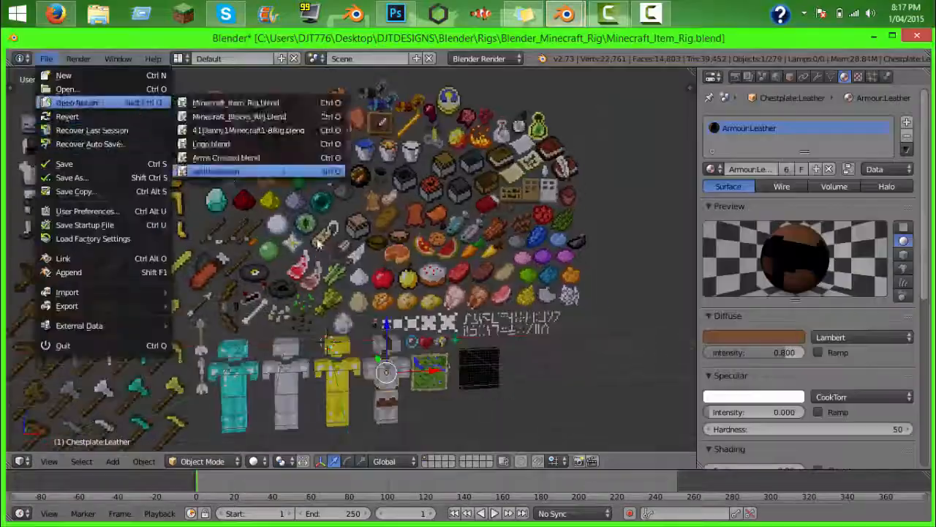
- Open the Wonder Frog Skype chat about the character's leather armour
{"action": "left_click", "coordinate": [224, 14]}
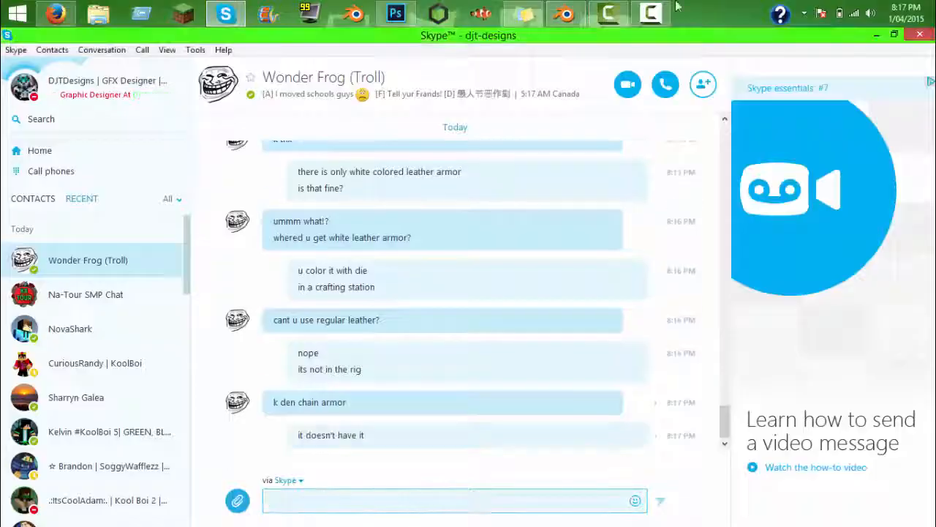
{"action": "left_click", "coordinate": [395, 13]}
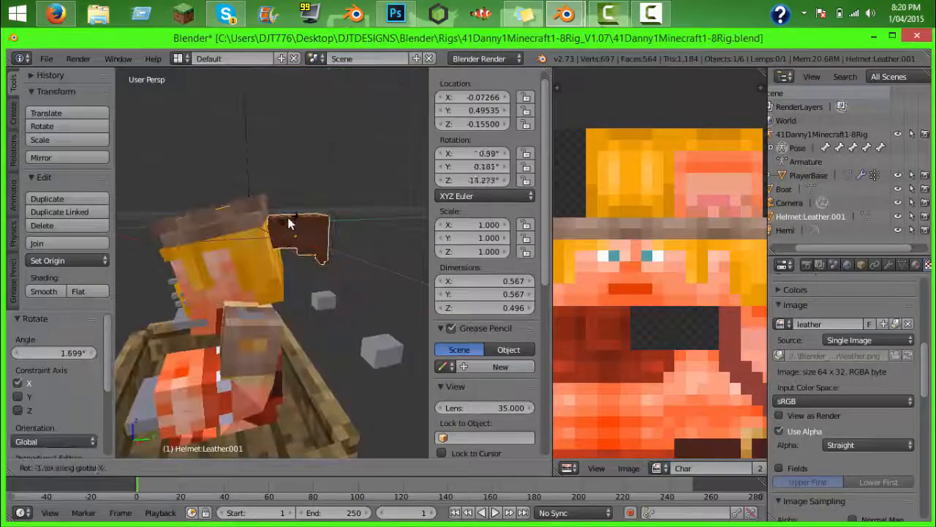
- Rotate, move and scale the leather helmet to about 1.525 over the head
{"action": "left_click", "coordinate": [225, 13]}
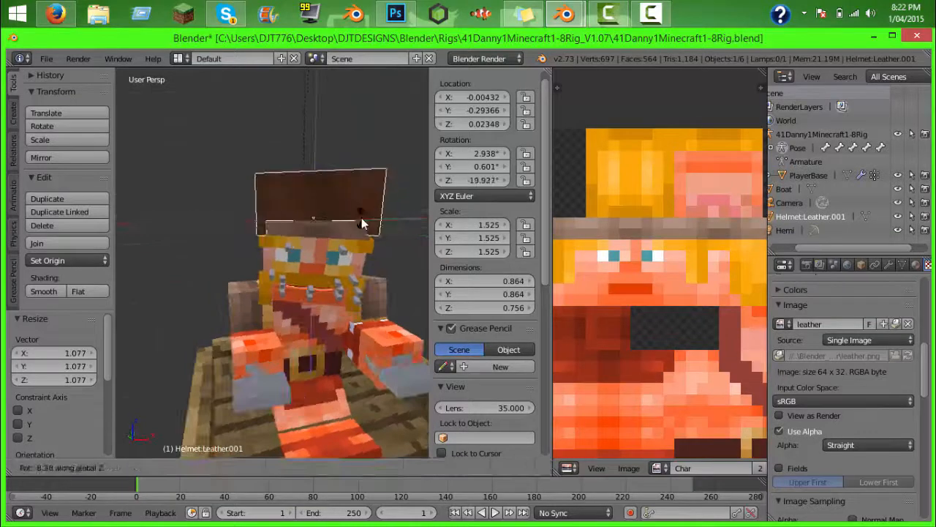
{"action": "left_click", "coordinate": [225, 13]}
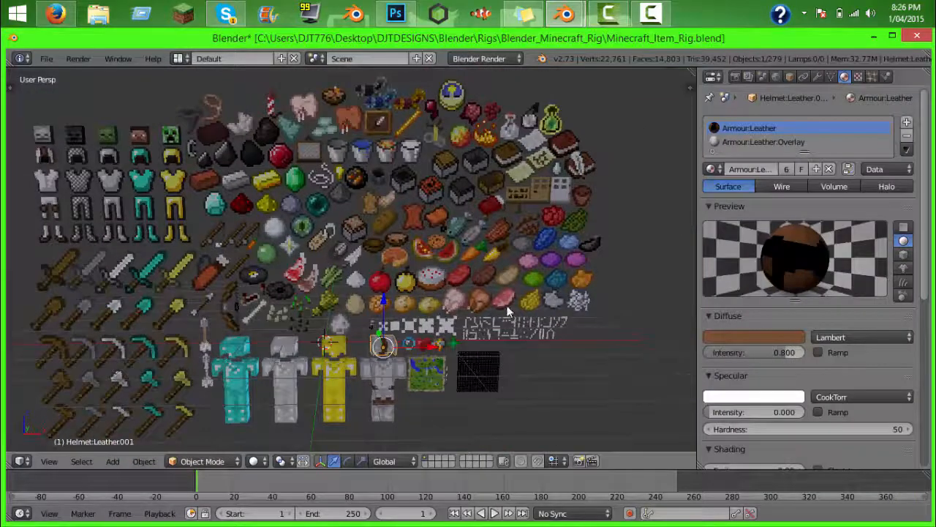
- Select the leather helmet and inspect its Leather and Overlay armour materials
{"action": "left_click", "coordinate": [225, 13]}
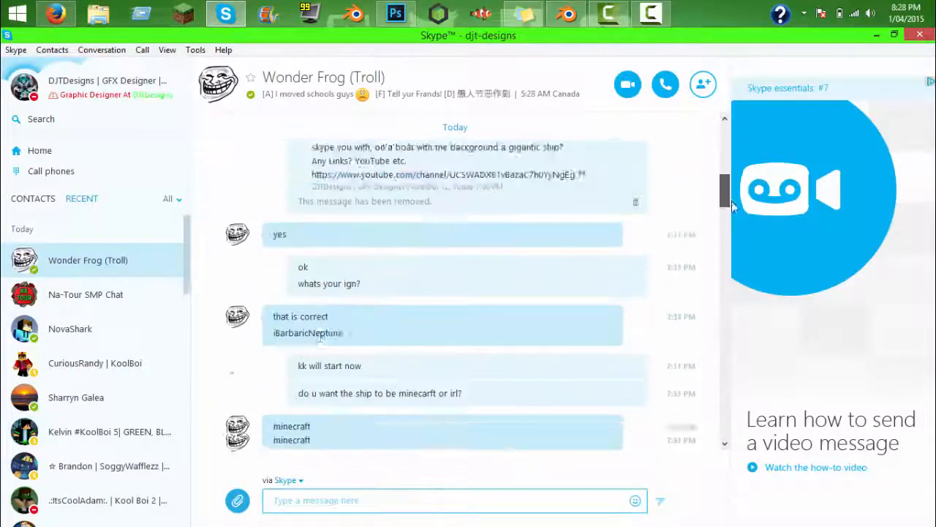
{"action": "left_click", "coordinate": [396, 13]}
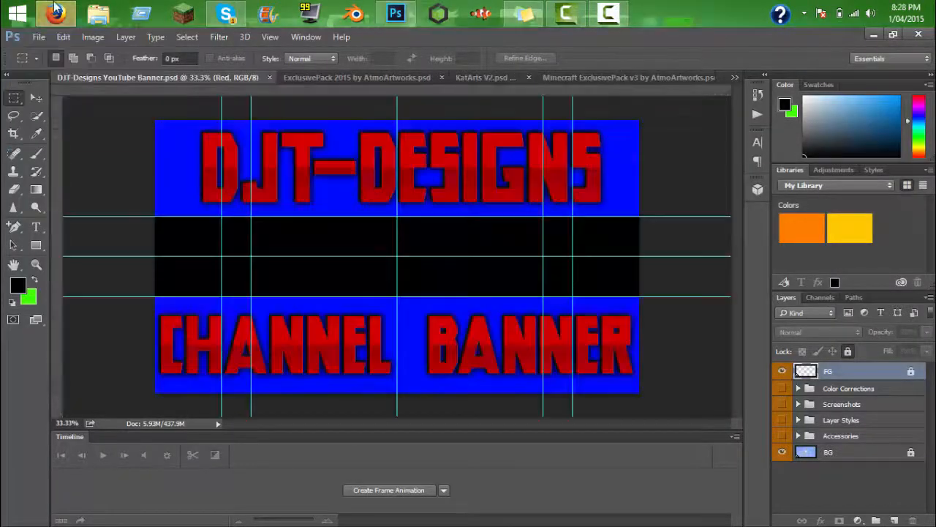
- Switch to the PresGraphics_Pack_V4.psd document with the blocky sky scene
{"action": "left_click", "coordinate": [225, 13]}
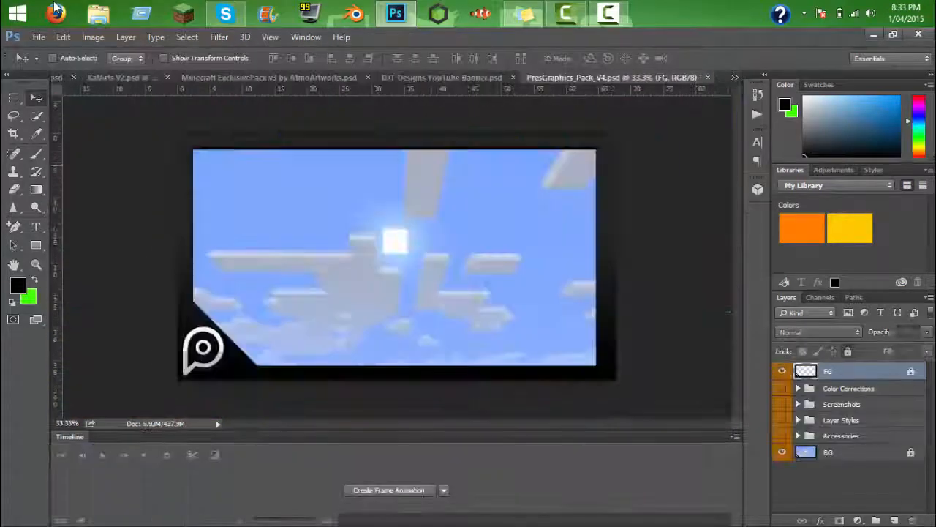
{"action": "left_click", "coordinate": [441, 77]}
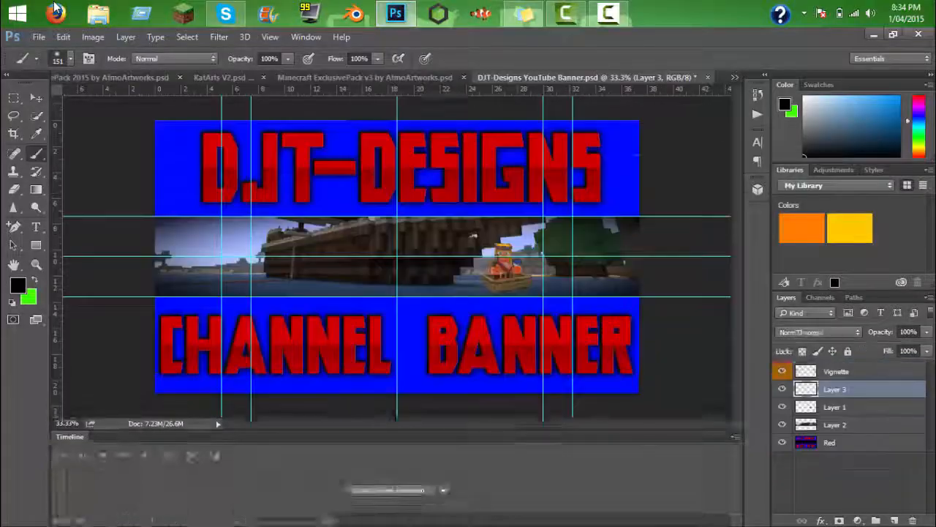
- Create a Timeline frame animation for the DJT-Designs YouTube Banner document
{"action": "left_click", "coordinate": [224, 13]}
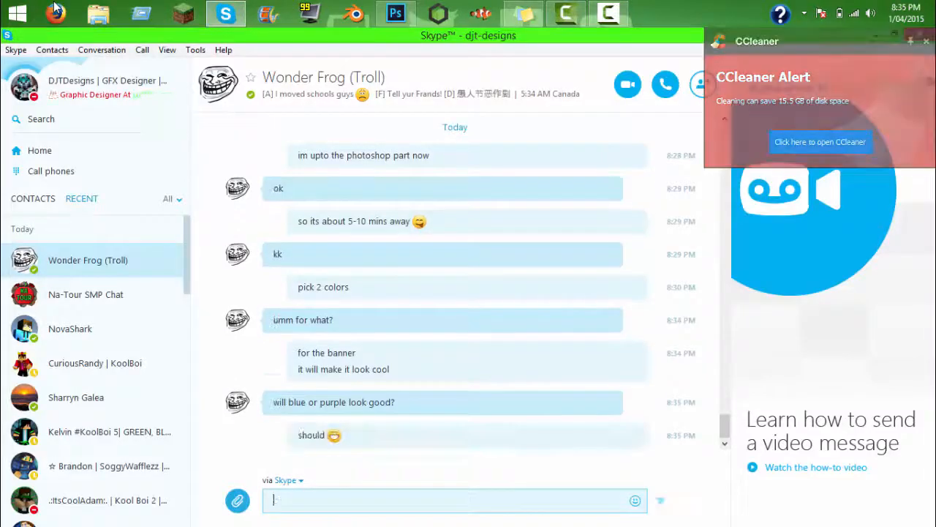
{"action": "left_click", "coordinate": [395, 13]}
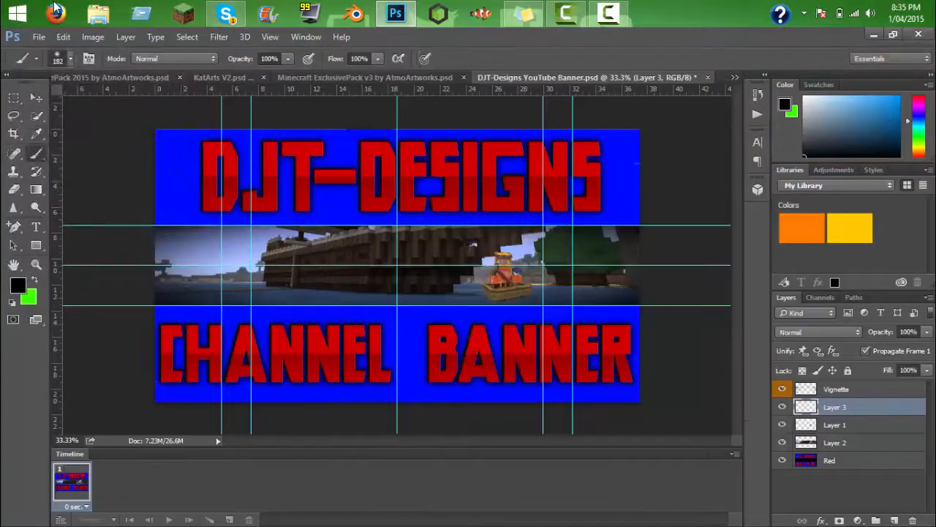
{"action": "left_click", "coordinate": [225, 13]}
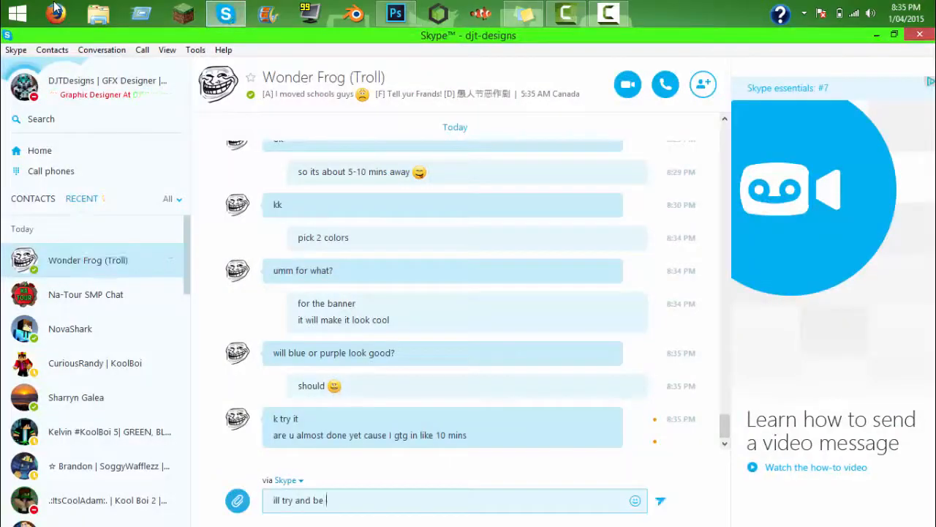